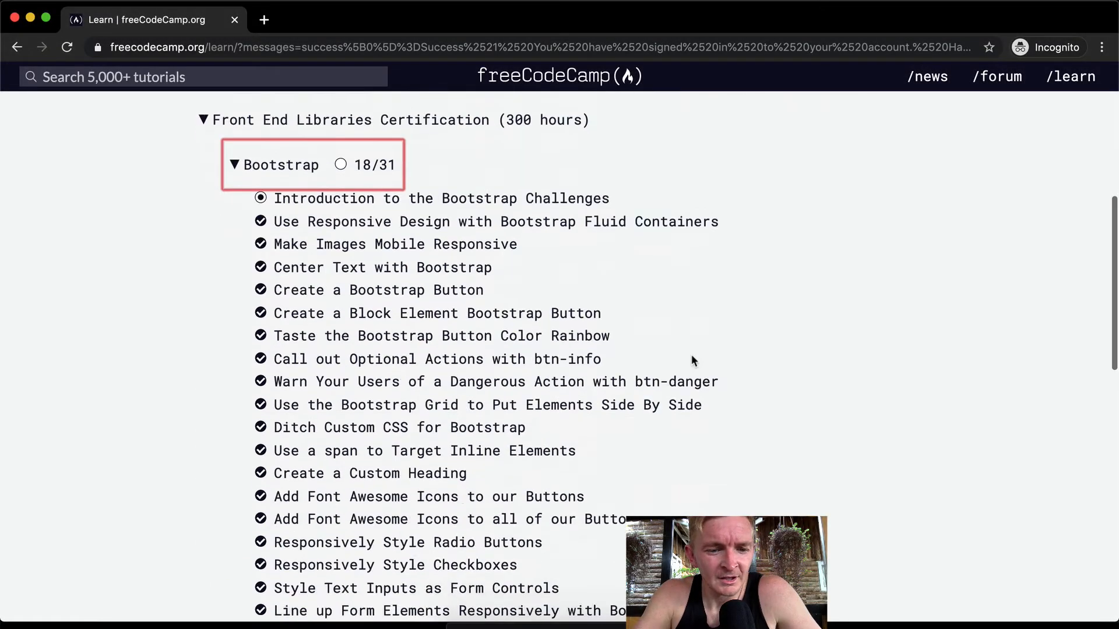
# Step: Open the 'Create a Bootstrap Headline' challenge from the Bootstrap section list
pyautogui.scroll(-3)
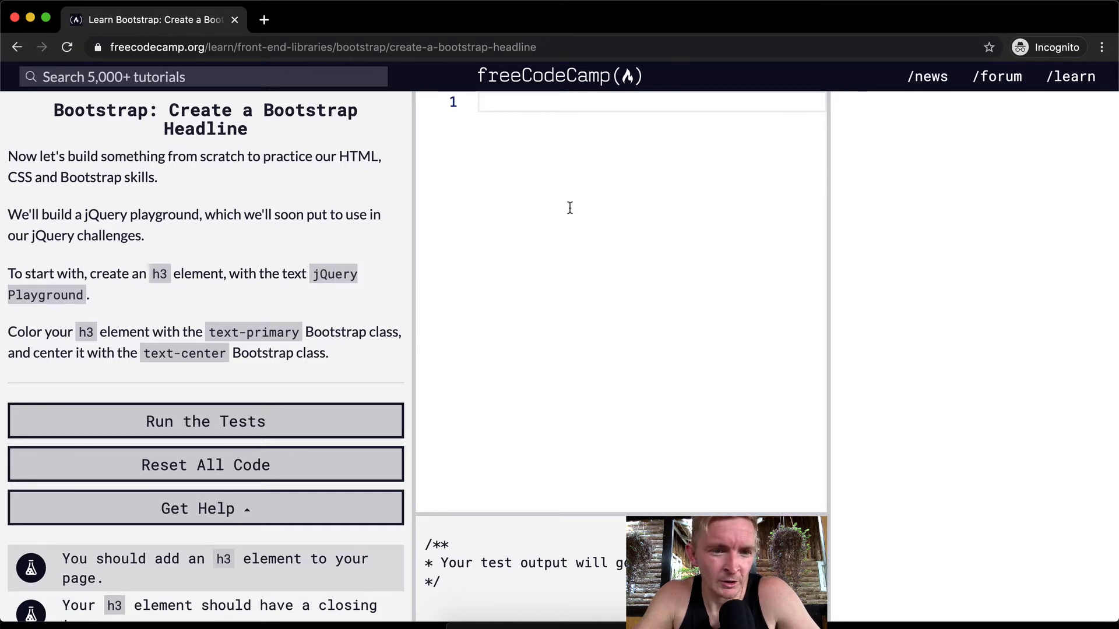
# Step: Write an h3 element reading 'jQuery Playground' on line 1 of the editor
pyautogui.write('<h3')
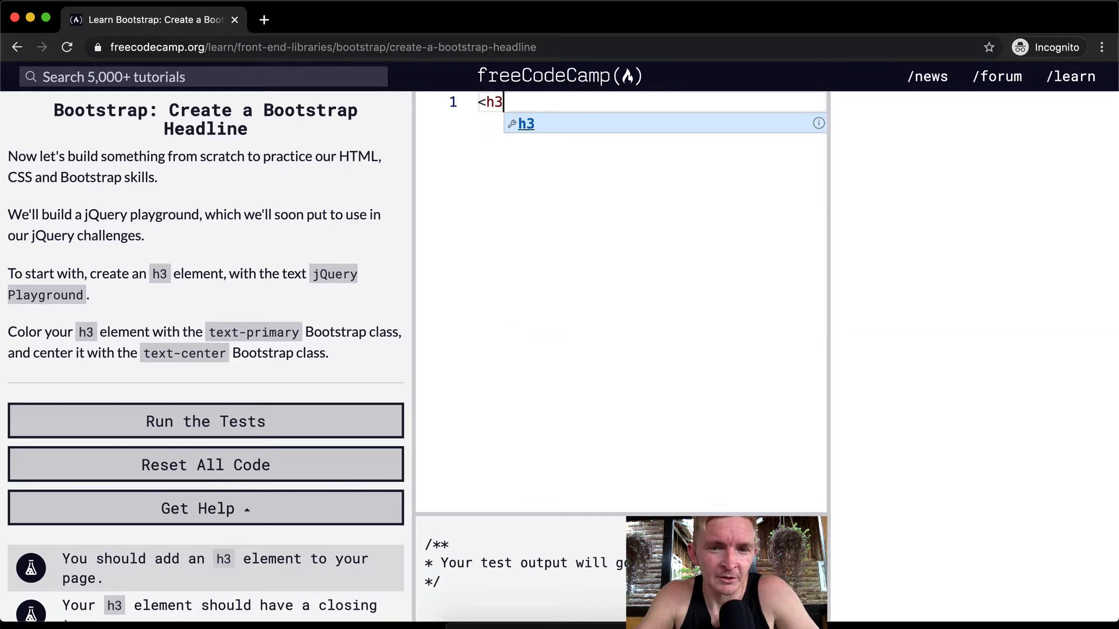
pyautogui.write('>j')
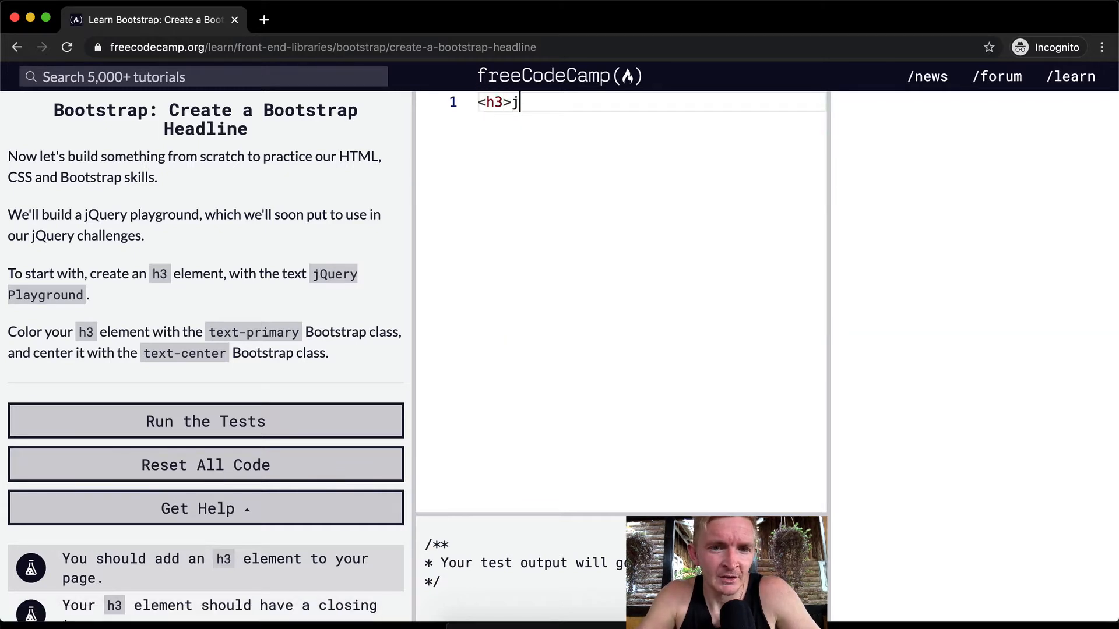
pyautogui.write('Query Pla')
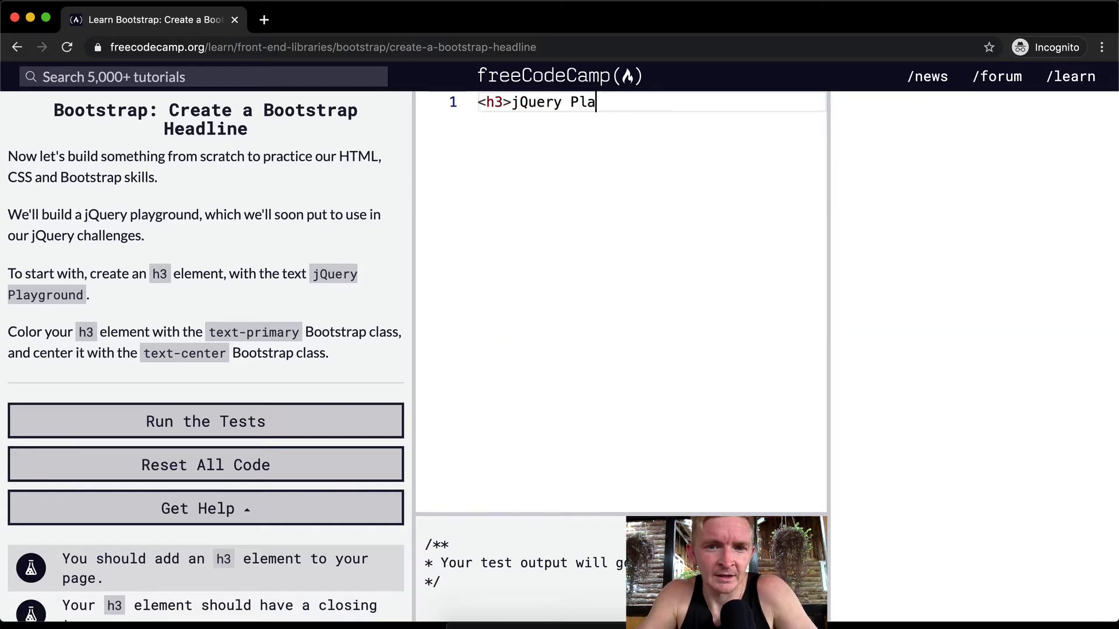
pyautogui.write('yground</h3>')
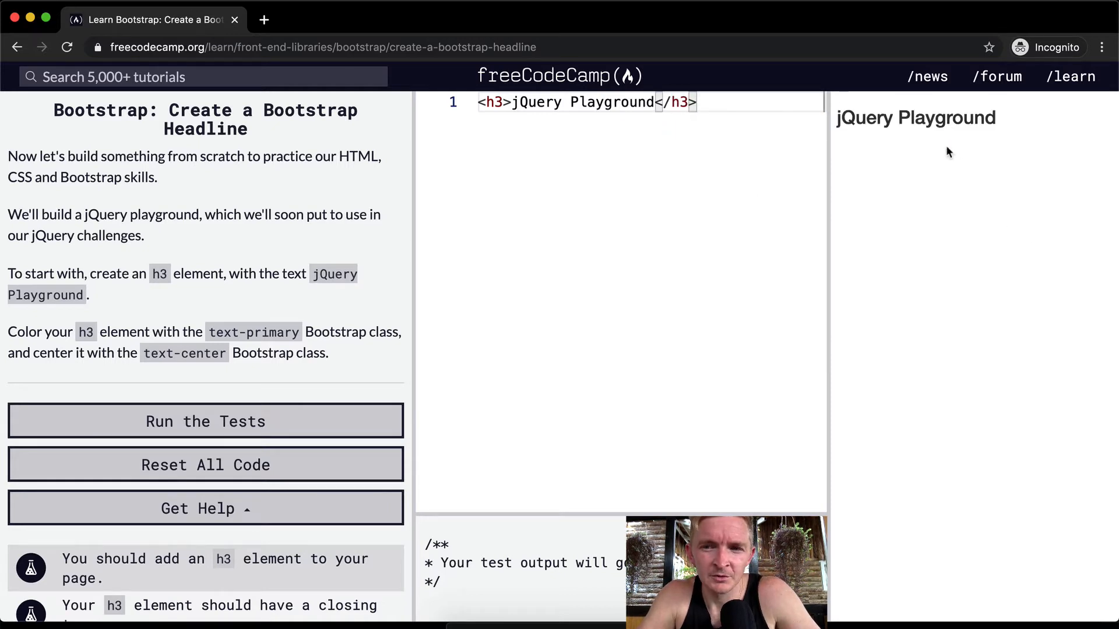
pyautogui.moveTo(131, 345)
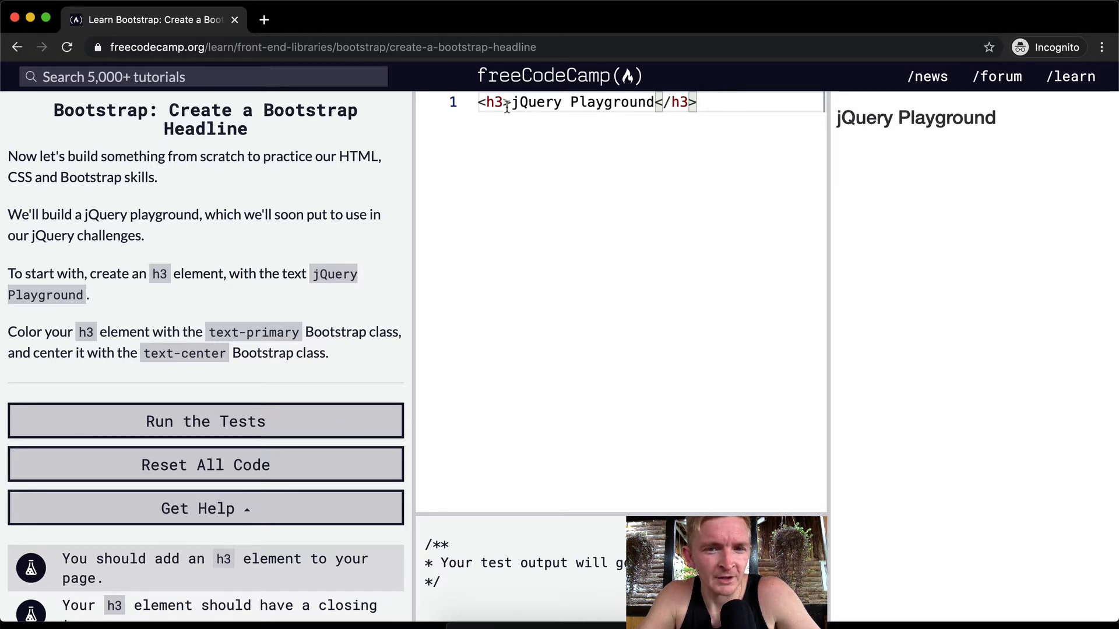
pyautogui.moveTo(520, 317)
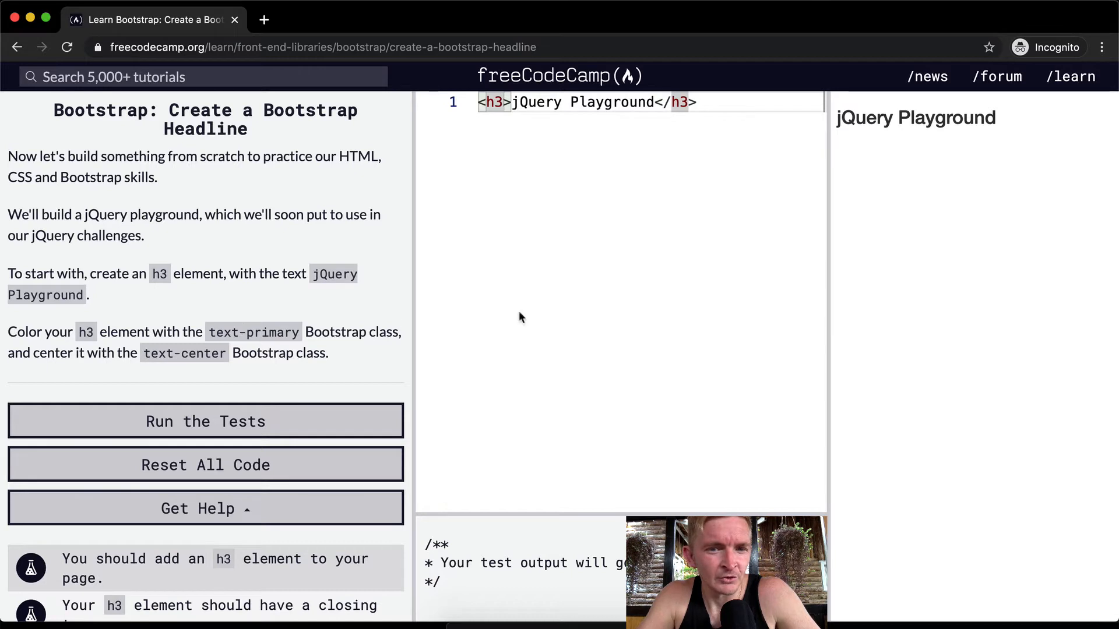
# Step: Give the h3 the attribute class="text-primary text-center" so the preview heading turns blue and centered
pyautogui.write('class=""')
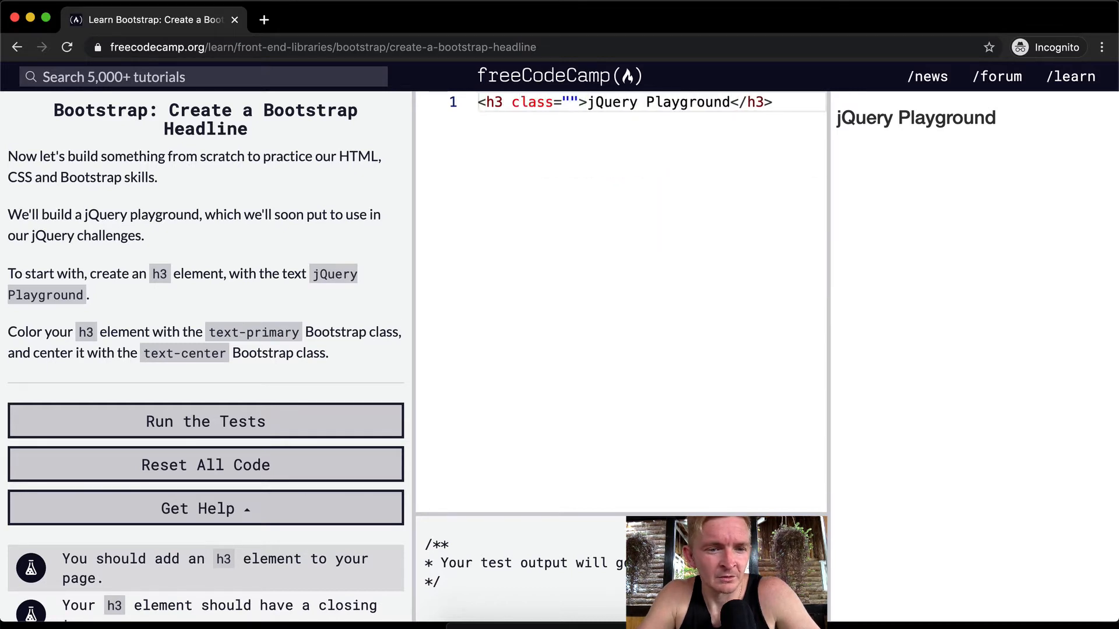
pyautogui.write('text-primary')
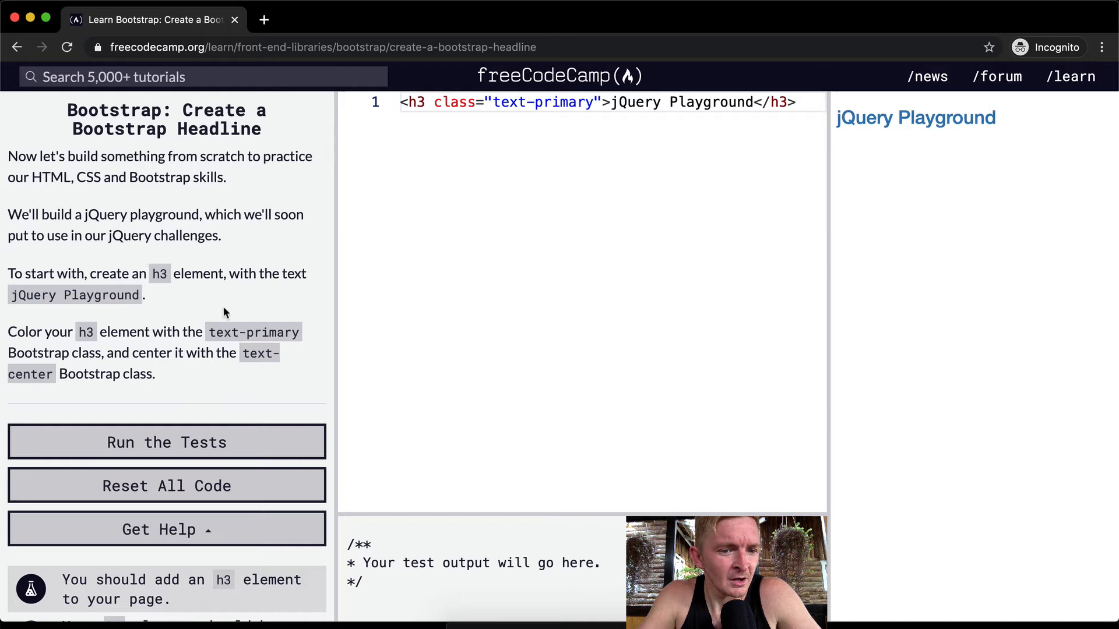
pyautogui.moveTo(247, 345)
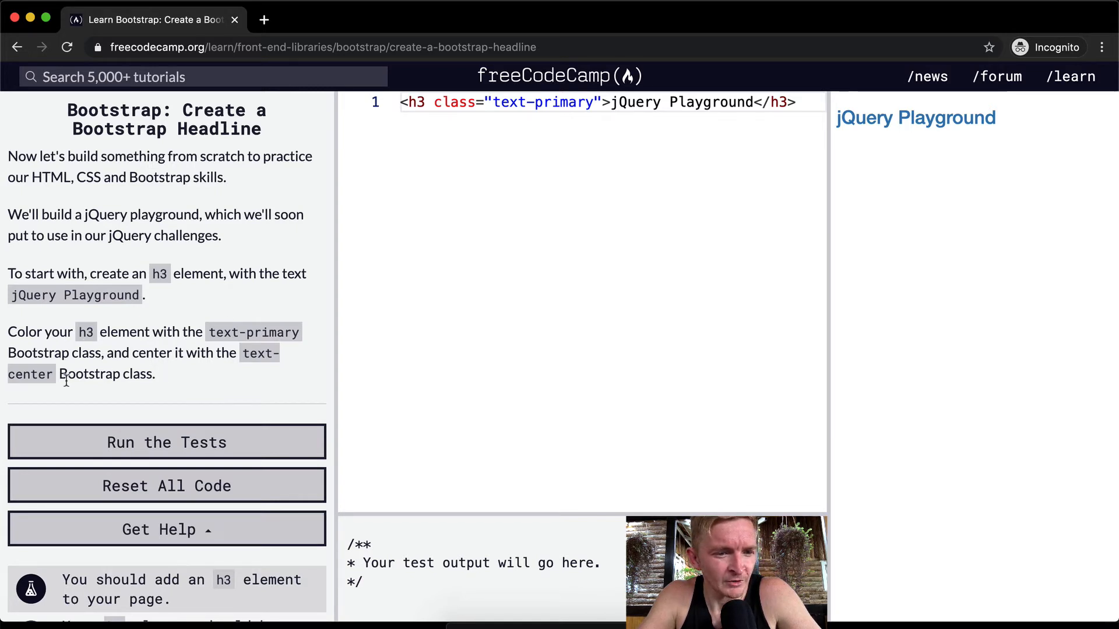
pyautogui.doubleClick(135, 374)
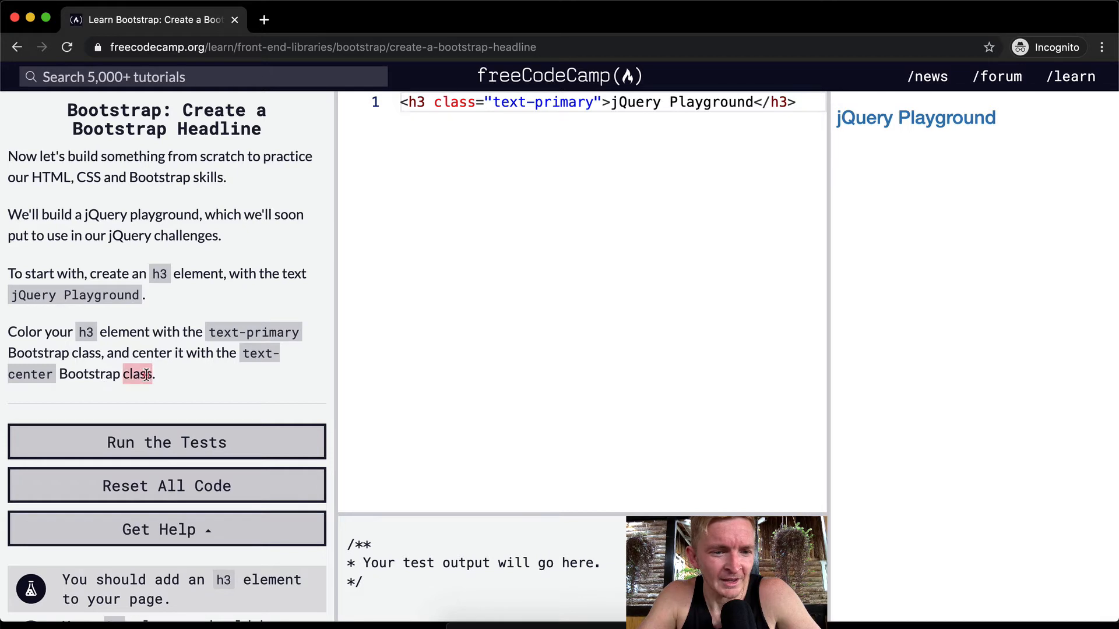
pyautogui.write('t')
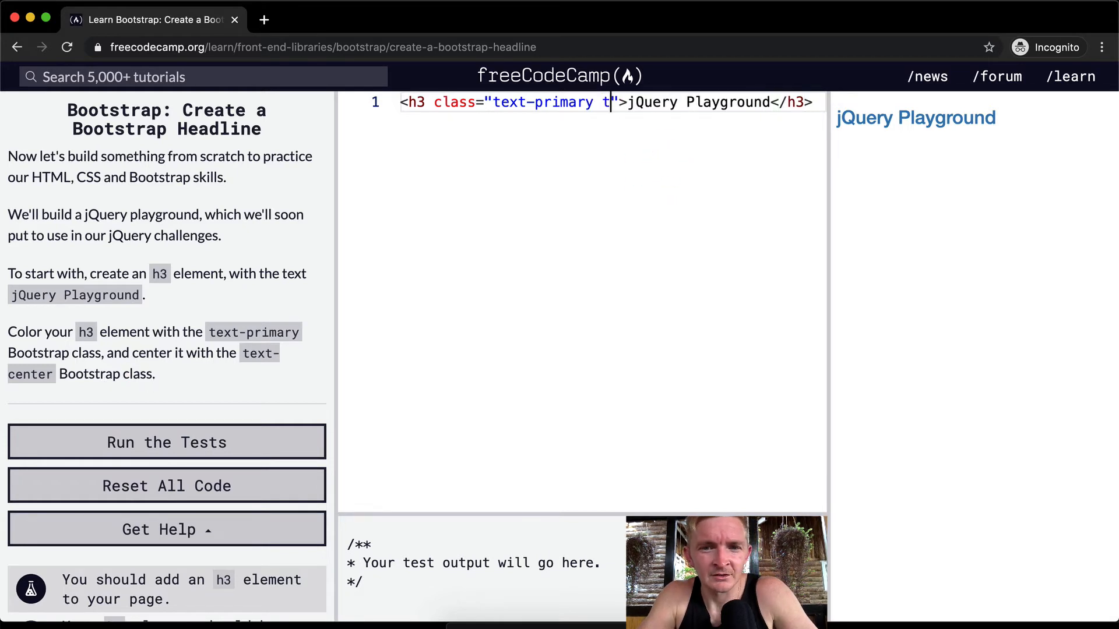
pyautogui.write('ext-center')
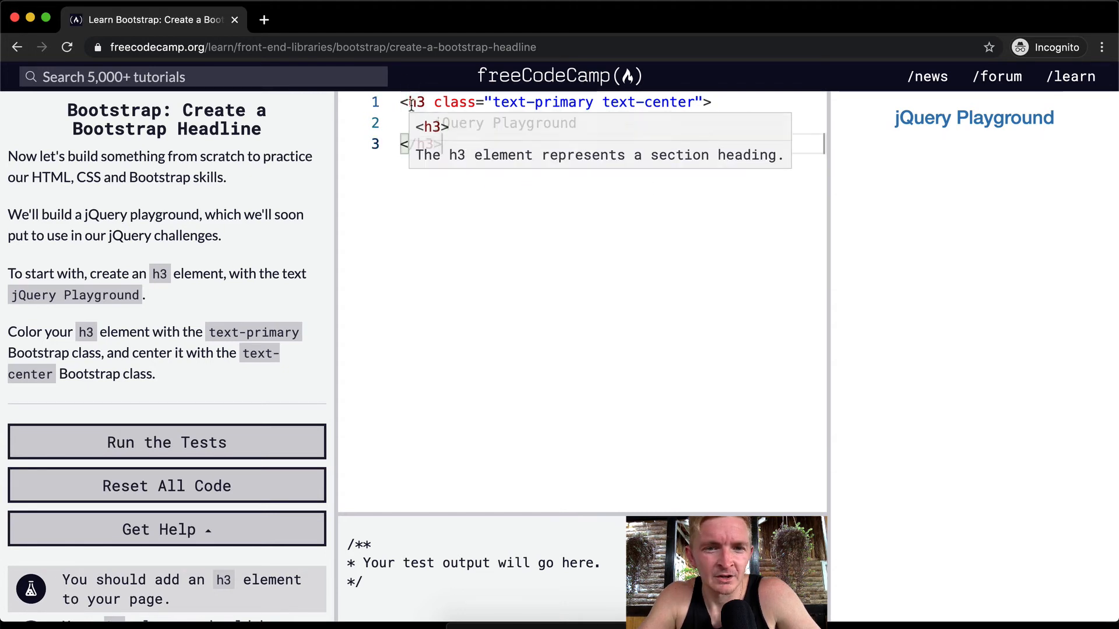
# Step: Reformat the h3 over three lines and run the tests until the 'You're outta sight!' completion dialog appears
pyautogui.click(562, 122)
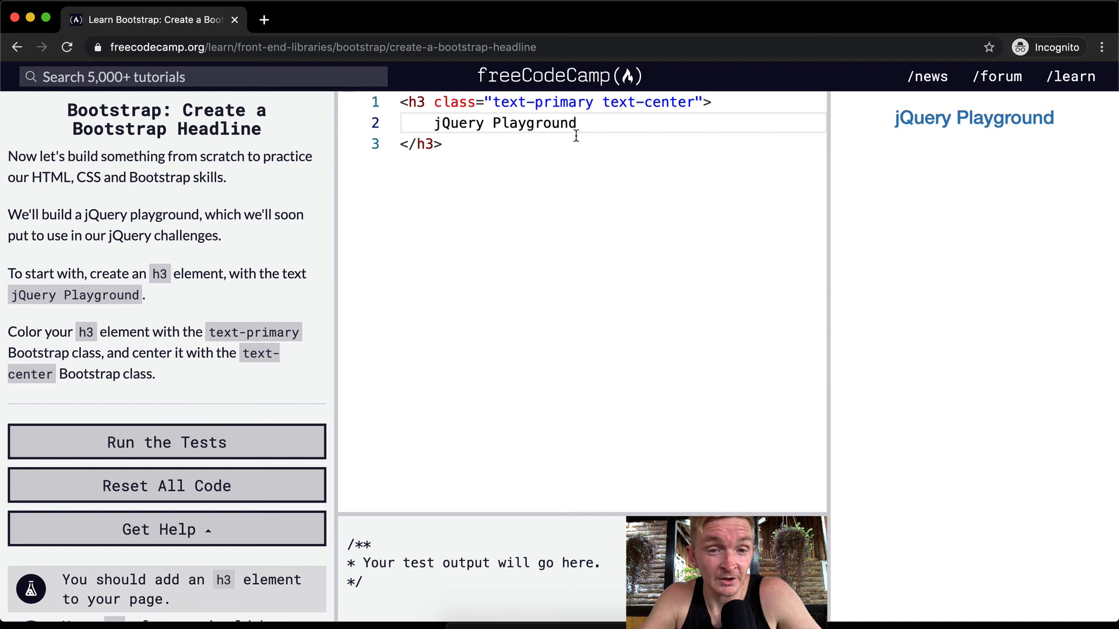
pyautogui.scroll(-3)
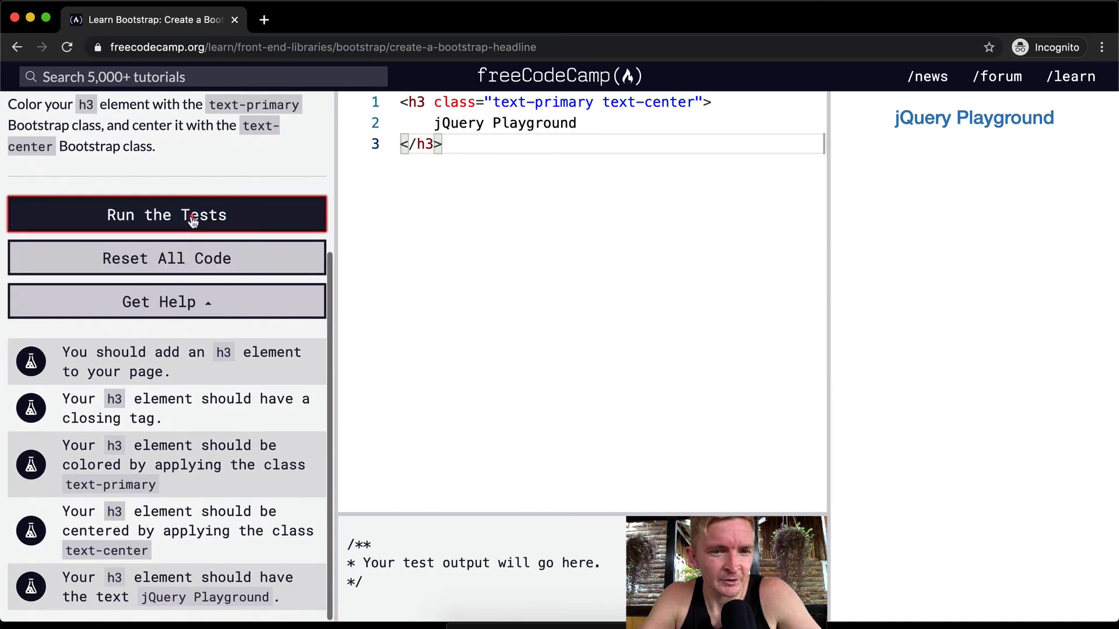
pyautogui.click(167, 214)
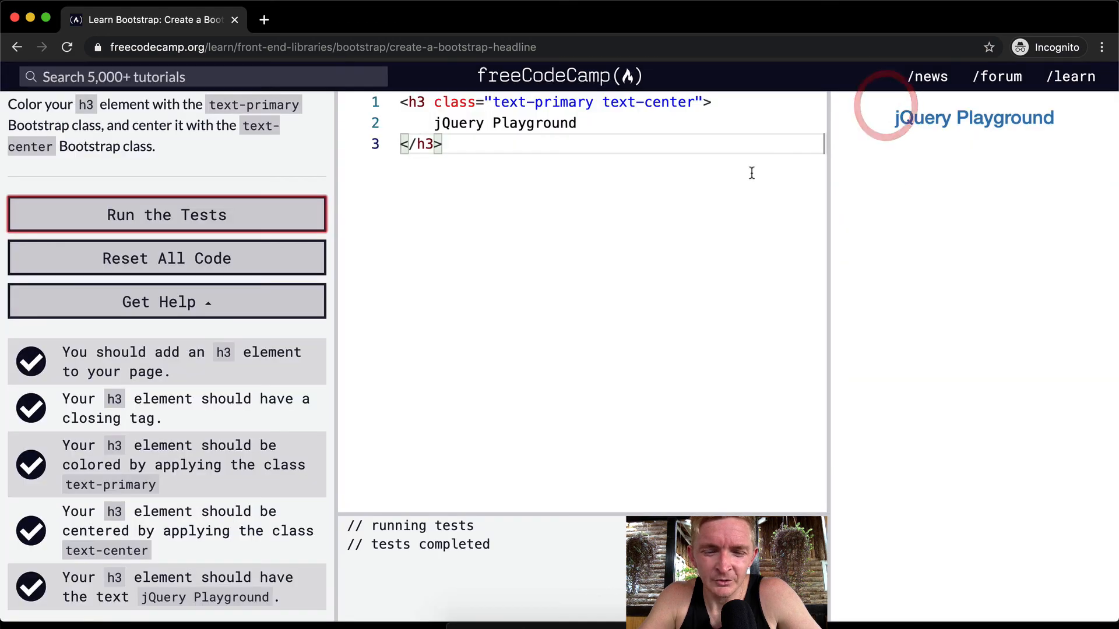
pyautogui.click(167, 215)
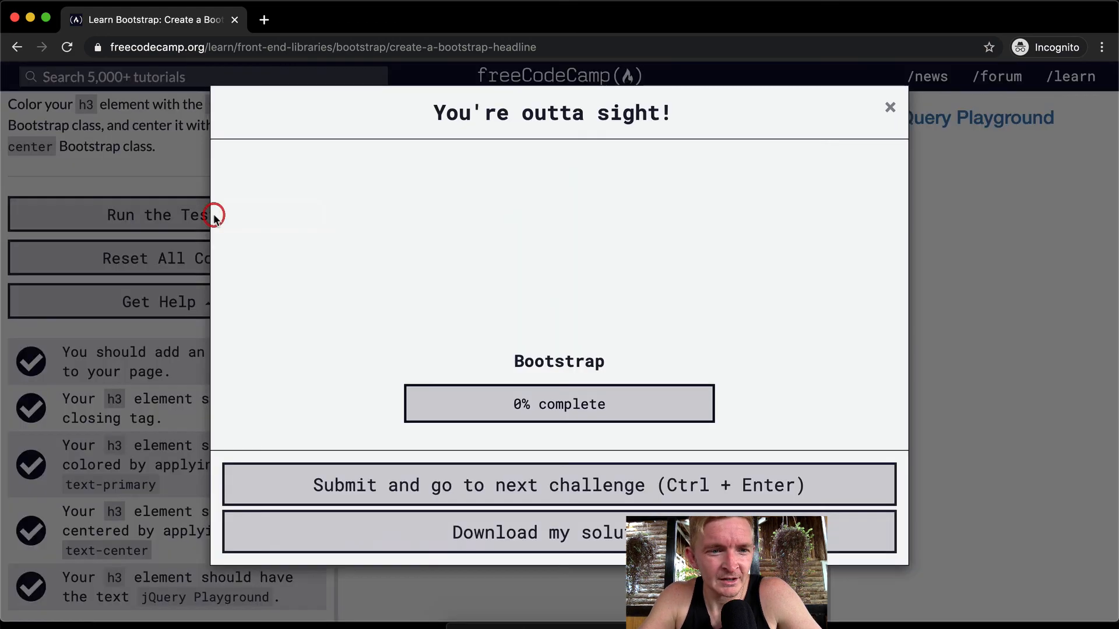